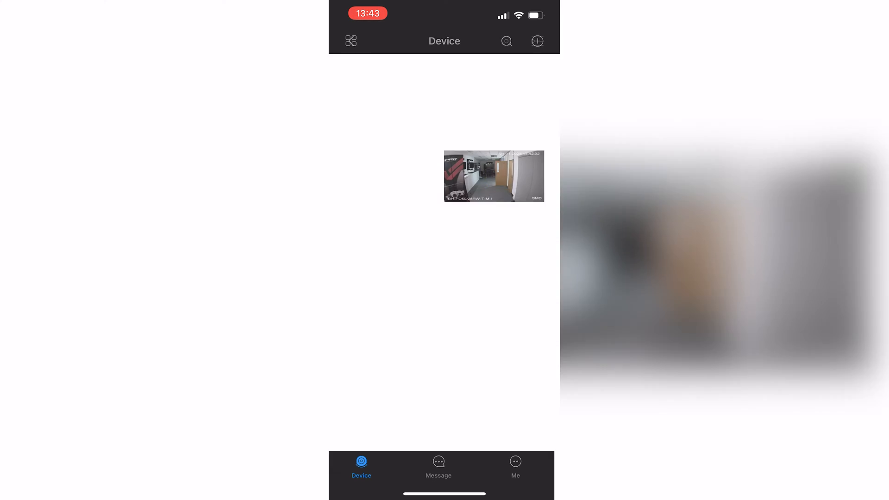
# Enter camera test123's live view, switch to Playback and bring up the recording search
pyautogui.click(493, 176)
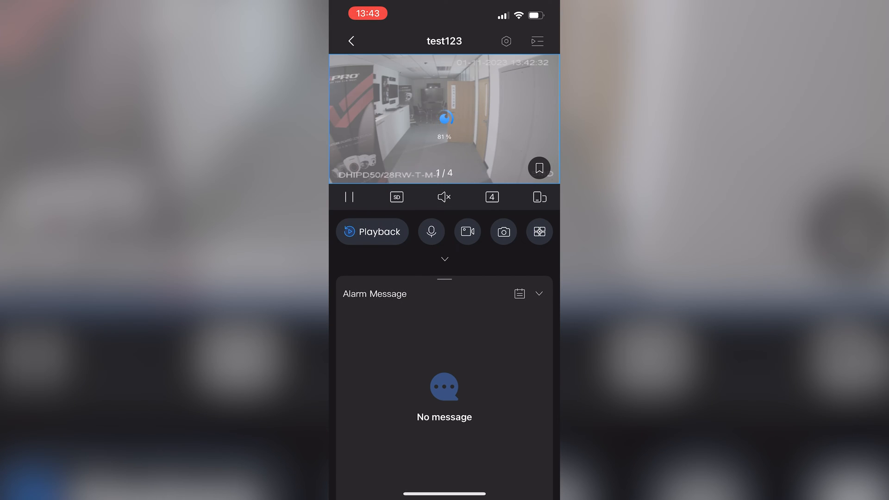
pyautogui.click(372, 231)
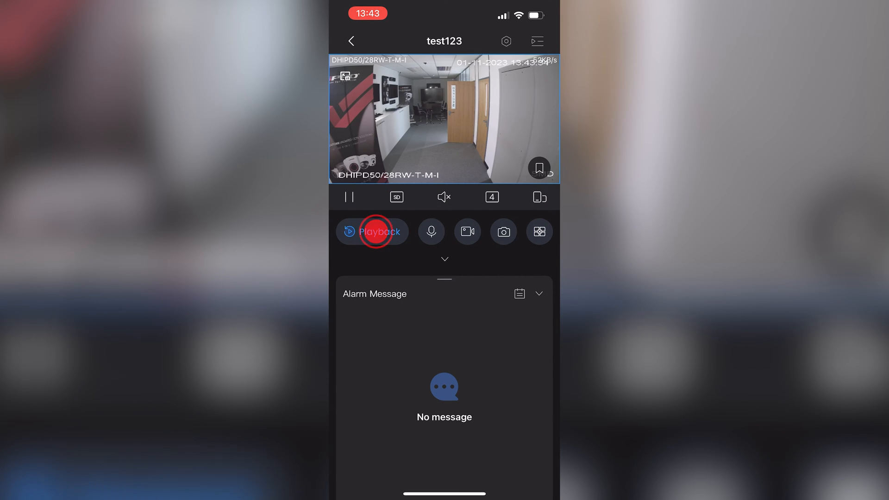
pyautogui.click(373, 232)
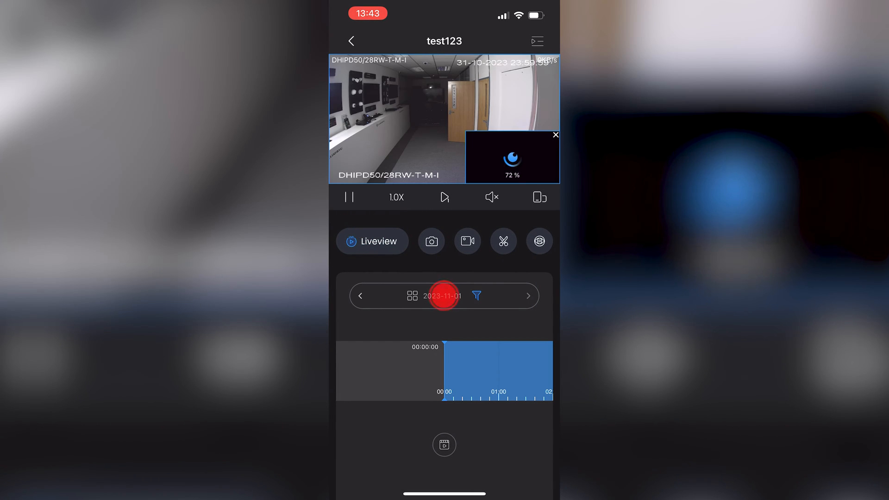
# Search recordings for 1 November 2023, Record Type All, and play from about 12:12
pyautogui.click(477, 296)
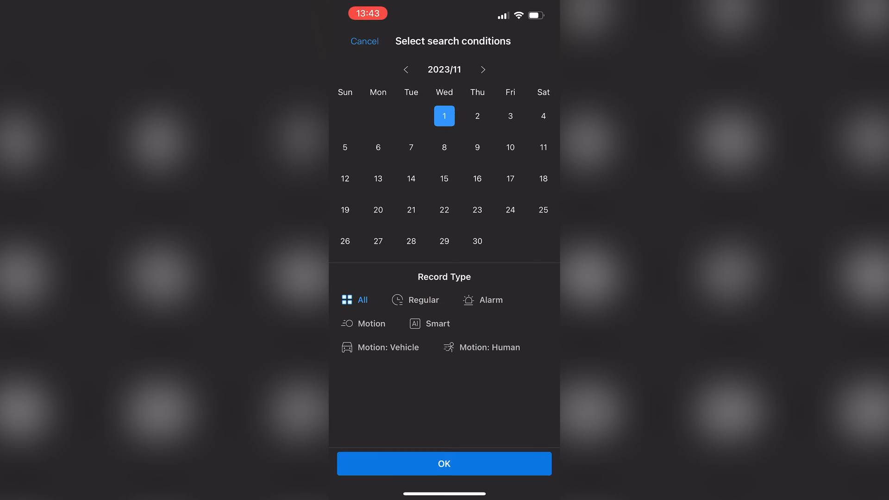
pyautogui.click(444, 463)
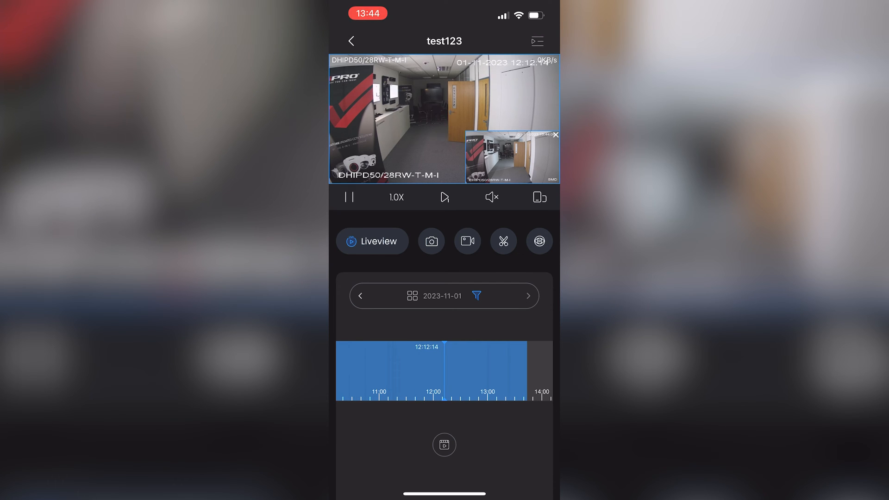
# Mark a clip from 12:12:18 to 12:22:30 on 01/11/2023 with the scissors tool
pyautogui.click(502, 241)
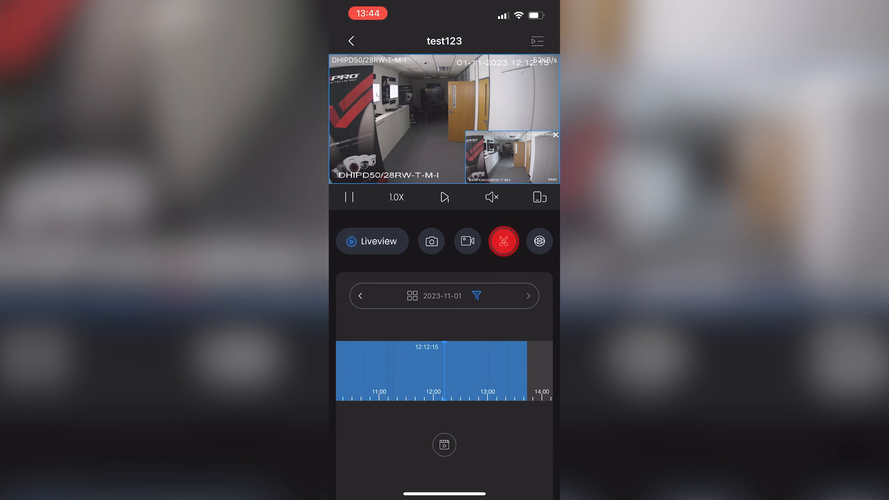
pyautogui.click(502, 241)
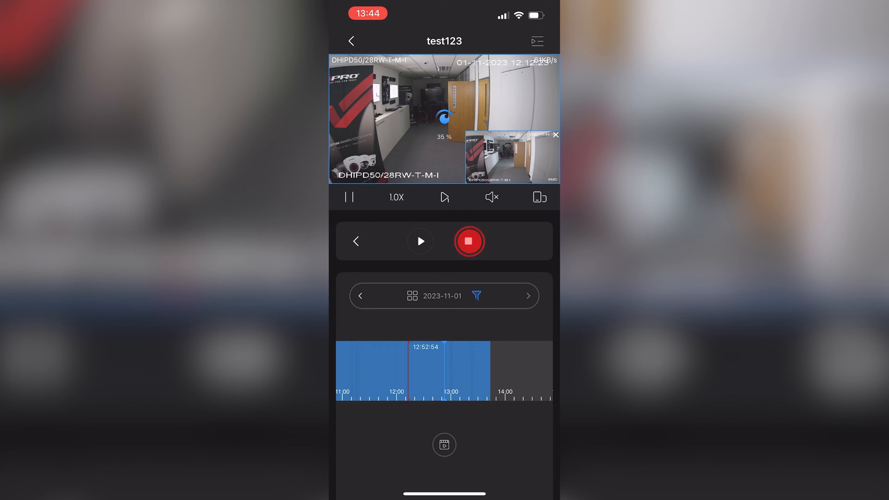
pyautogui.click(468, 241)
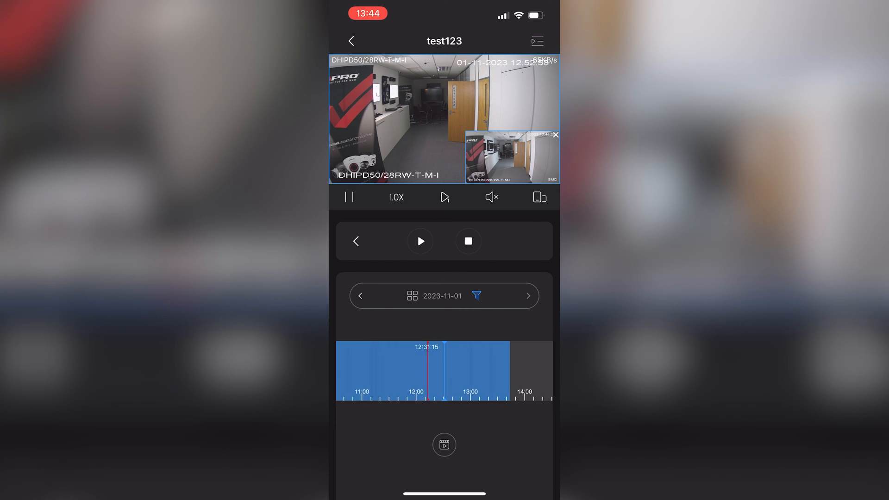
pyautogui.click(443, 444)
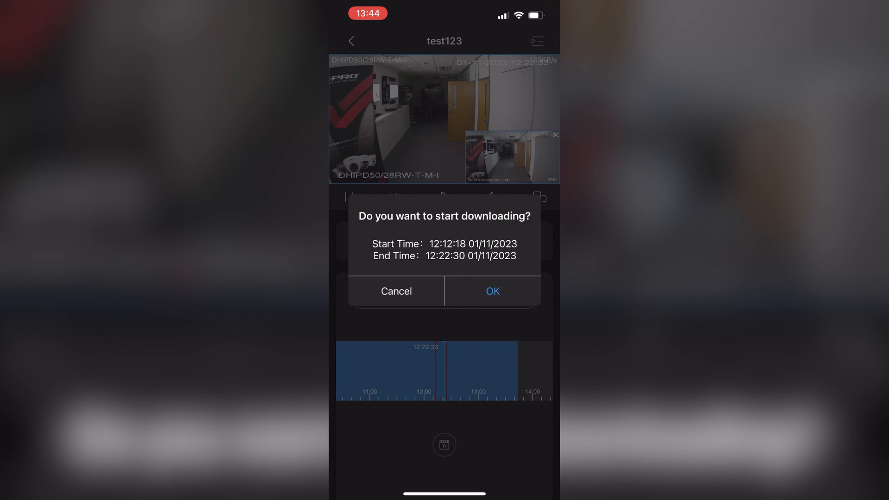
# Confirm the download so the clip starts saving to the app's files
pyautogui.click(395, 291)
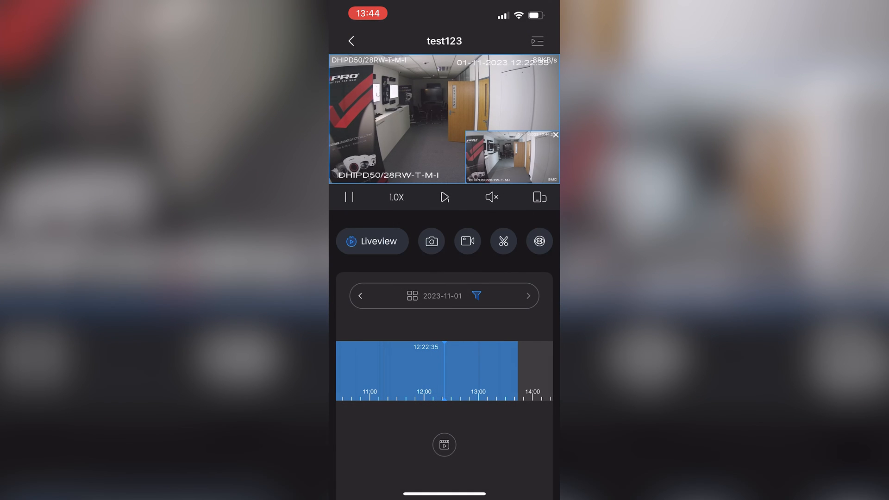
pyautogui.click(444, 444)
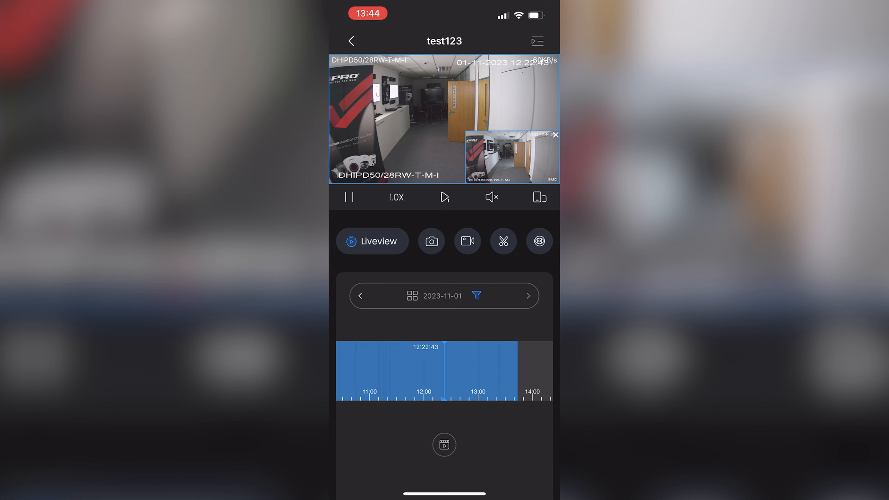
# Leave playback, return to the Device page and head to the downloaded files
pyautogui.click(371, 241)
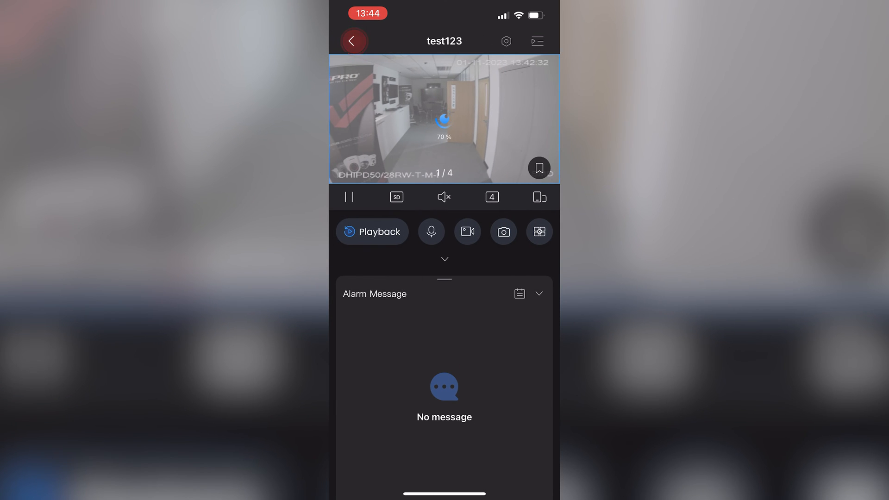
pyautogui.click(353, 41)
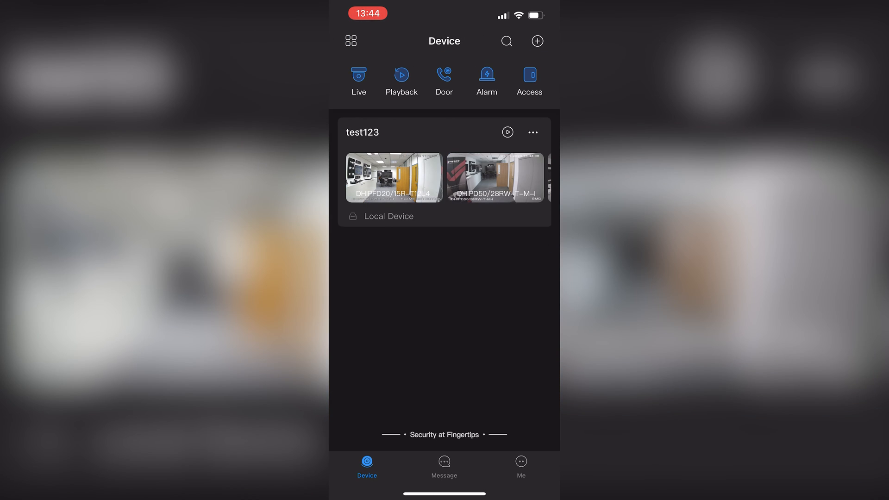
pyautogui.click(520, 465)
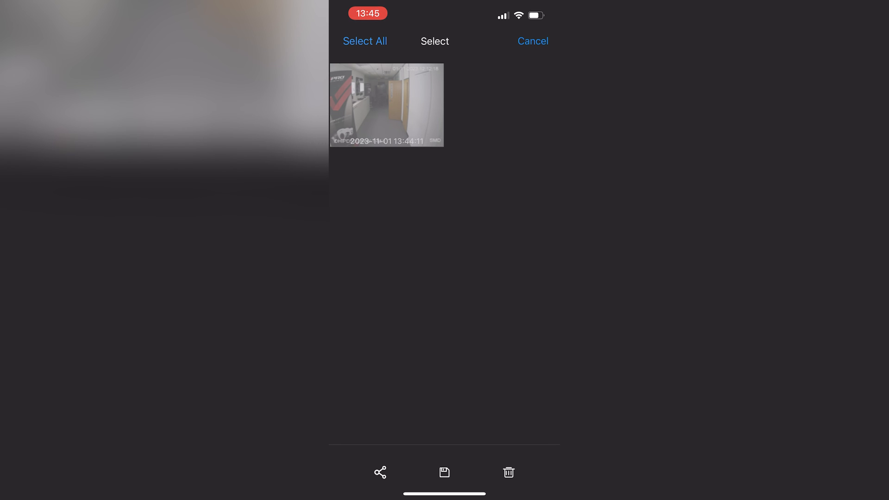
# Select the downloaded 2023-11-01 clip in My Files for saving to the phone
pyautogui.click(380, 472)
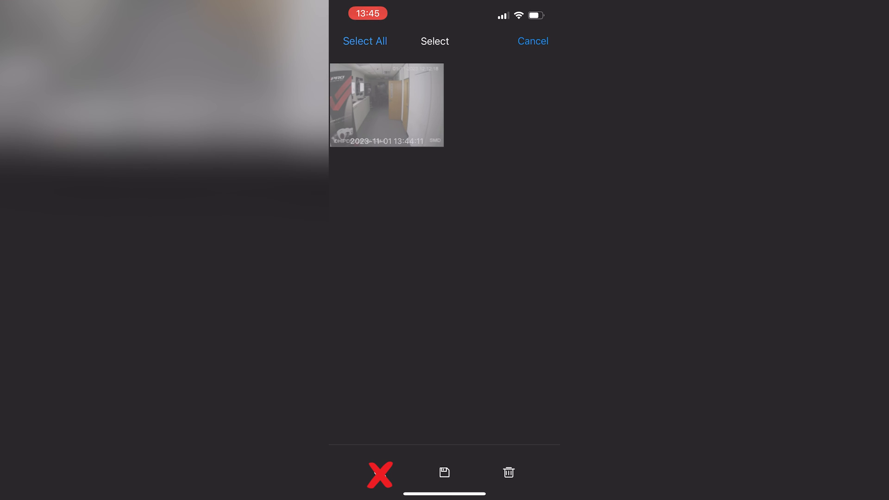